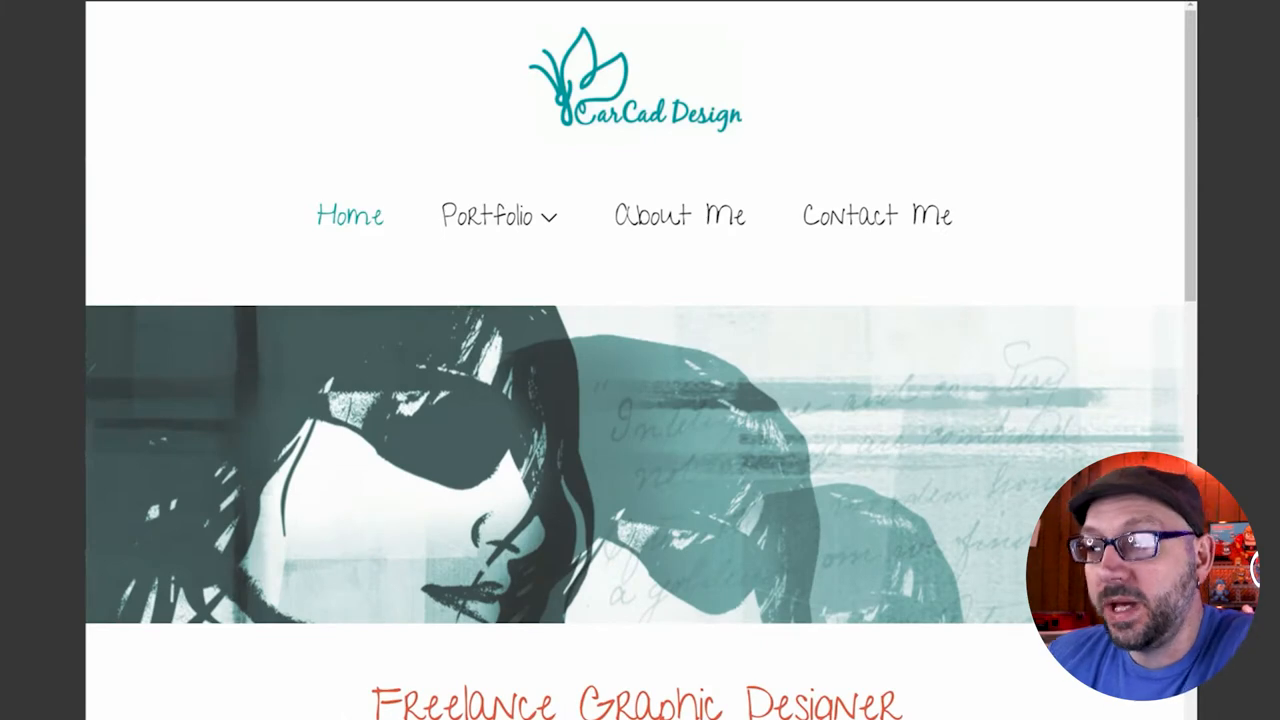
Scroll the home page past the banner and designer bio down to the design services row
scroll("down", 3)
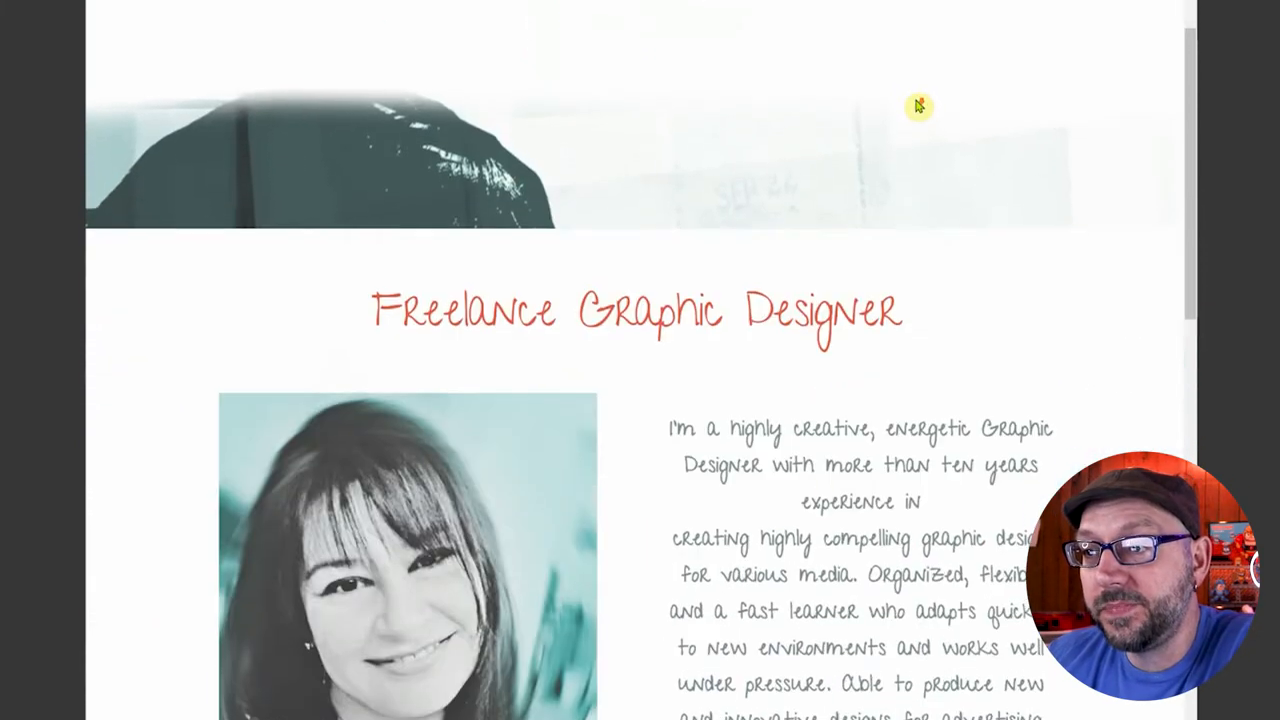
scroll("down", 3)
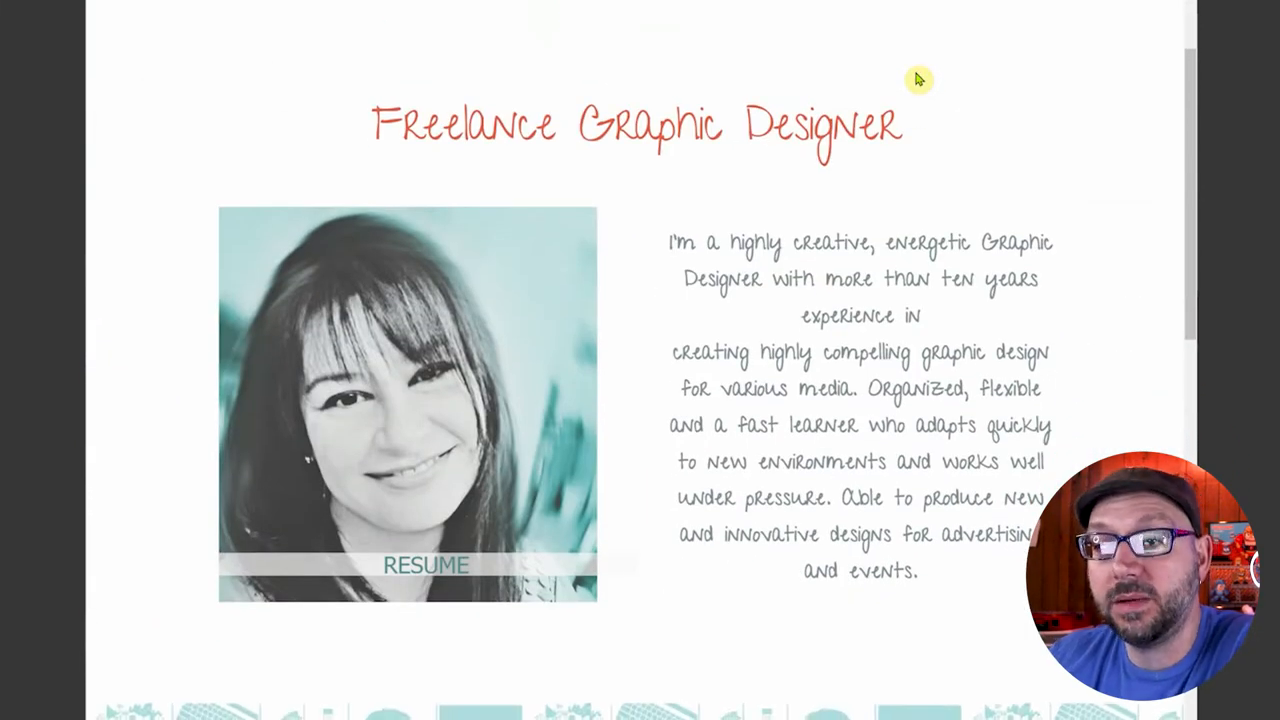
scroll("down", 3)
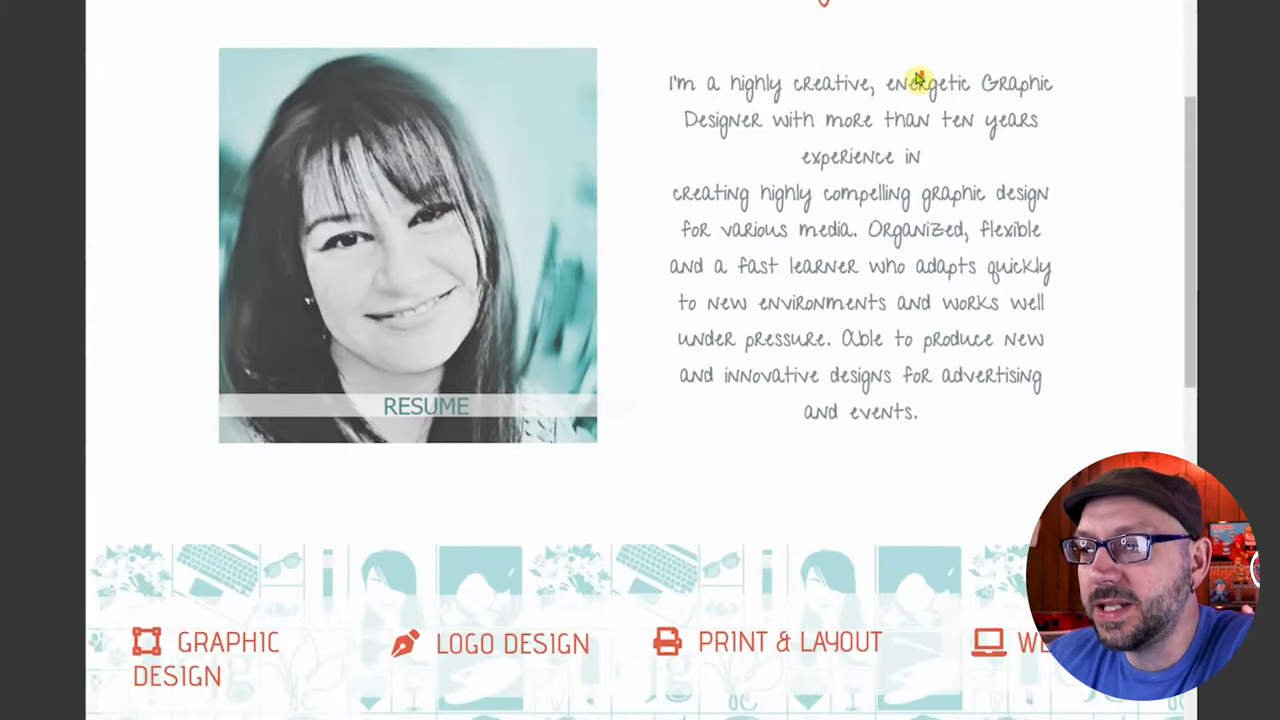
scroll("down", 3)
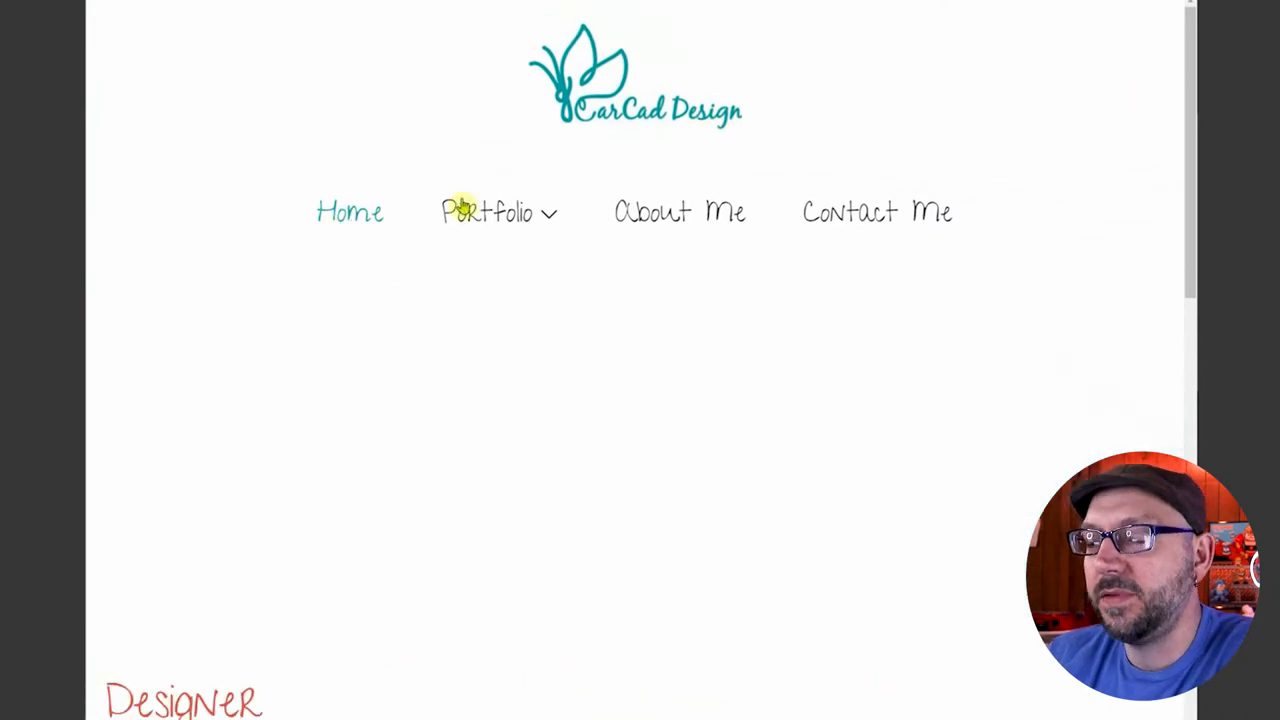
scroll("down", 3)
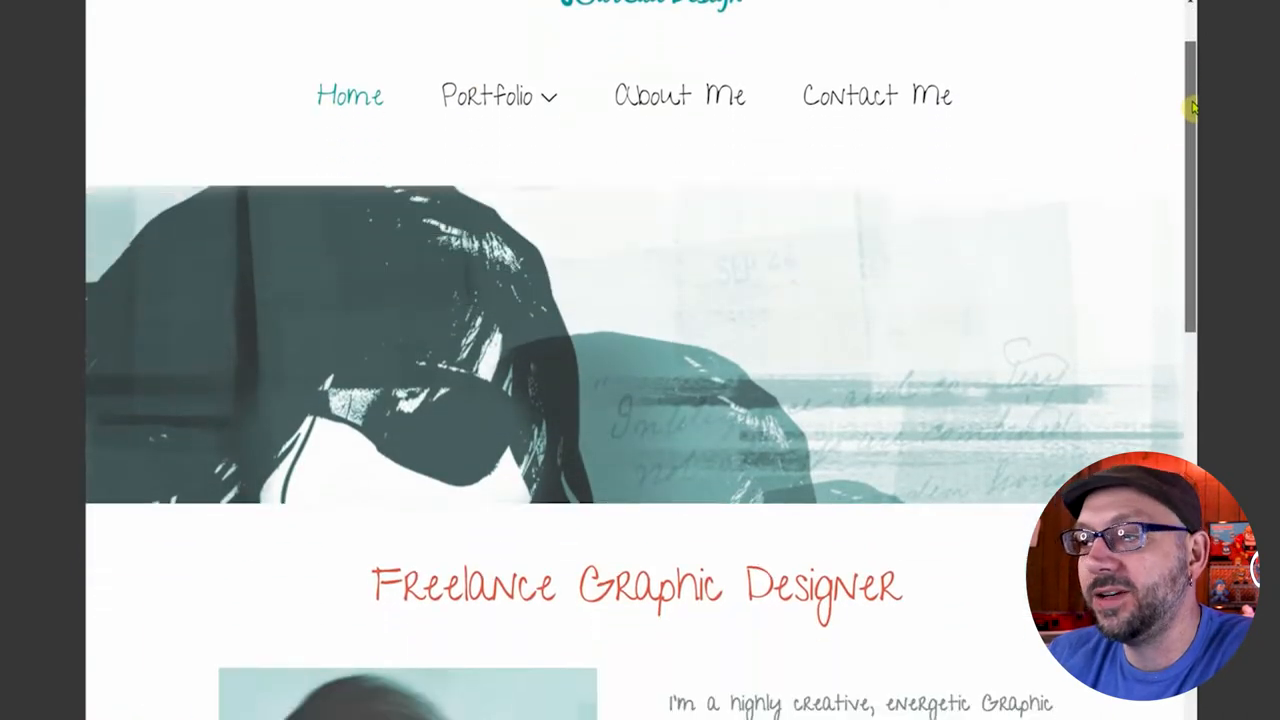
scroll("down", 3)
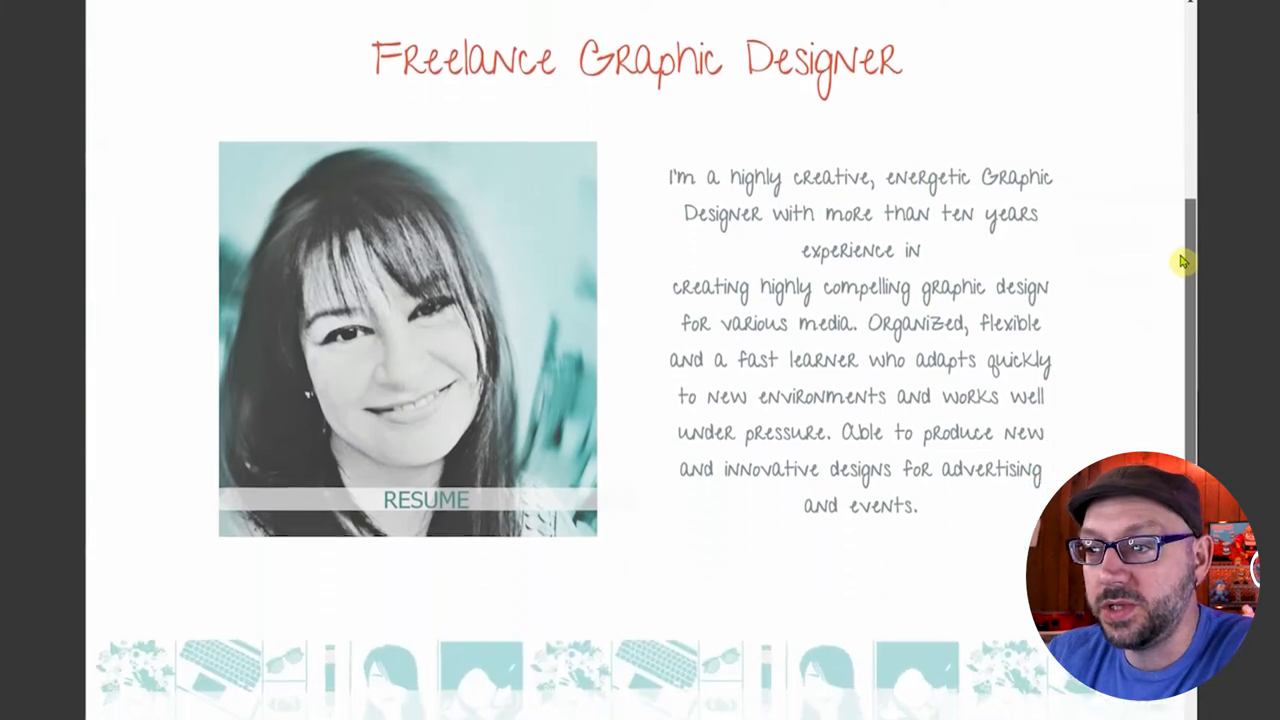
scroll("down", 3)
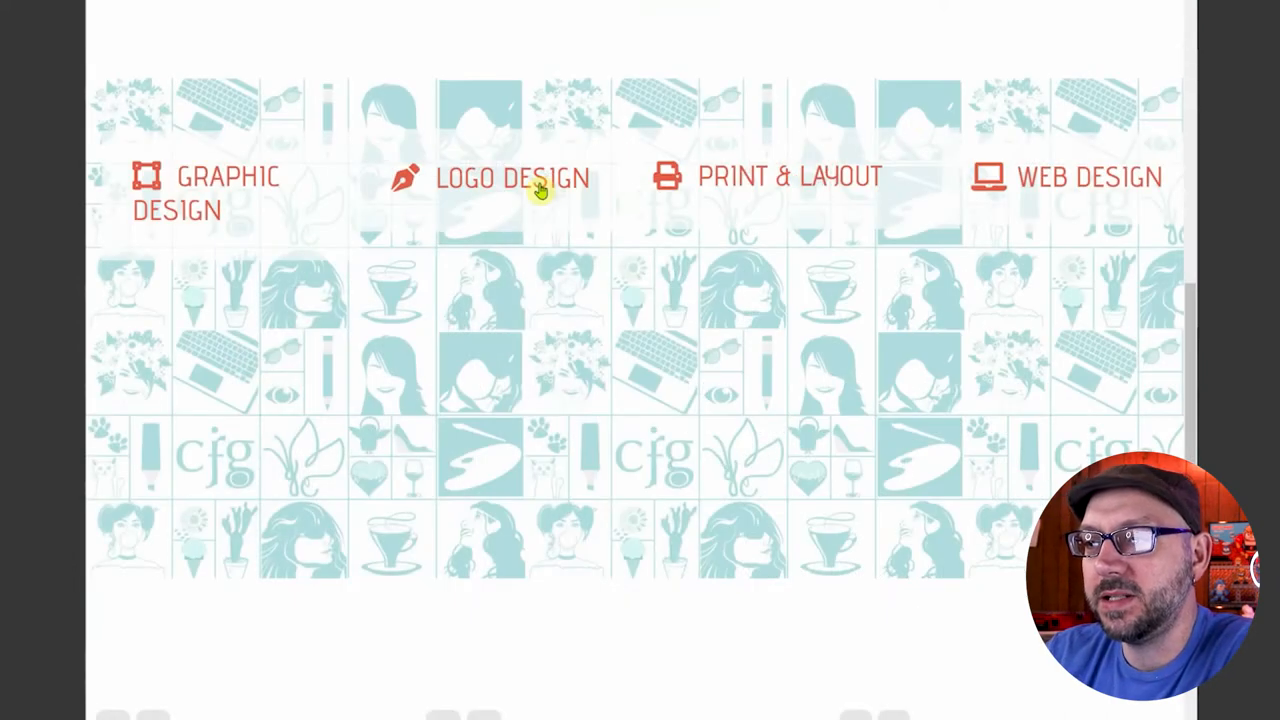
Expand the Logo Design service blurb and scroll to the client testimonials
left_click(536, 190)
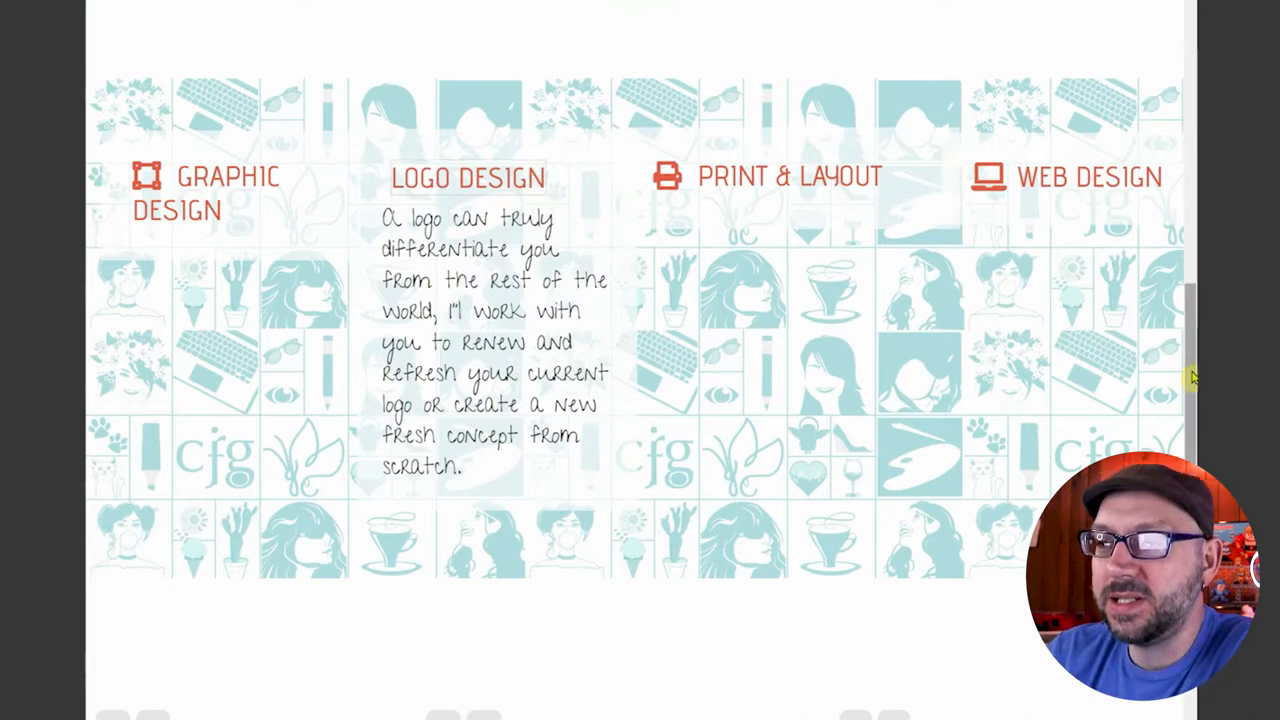
scroll("down", 3)
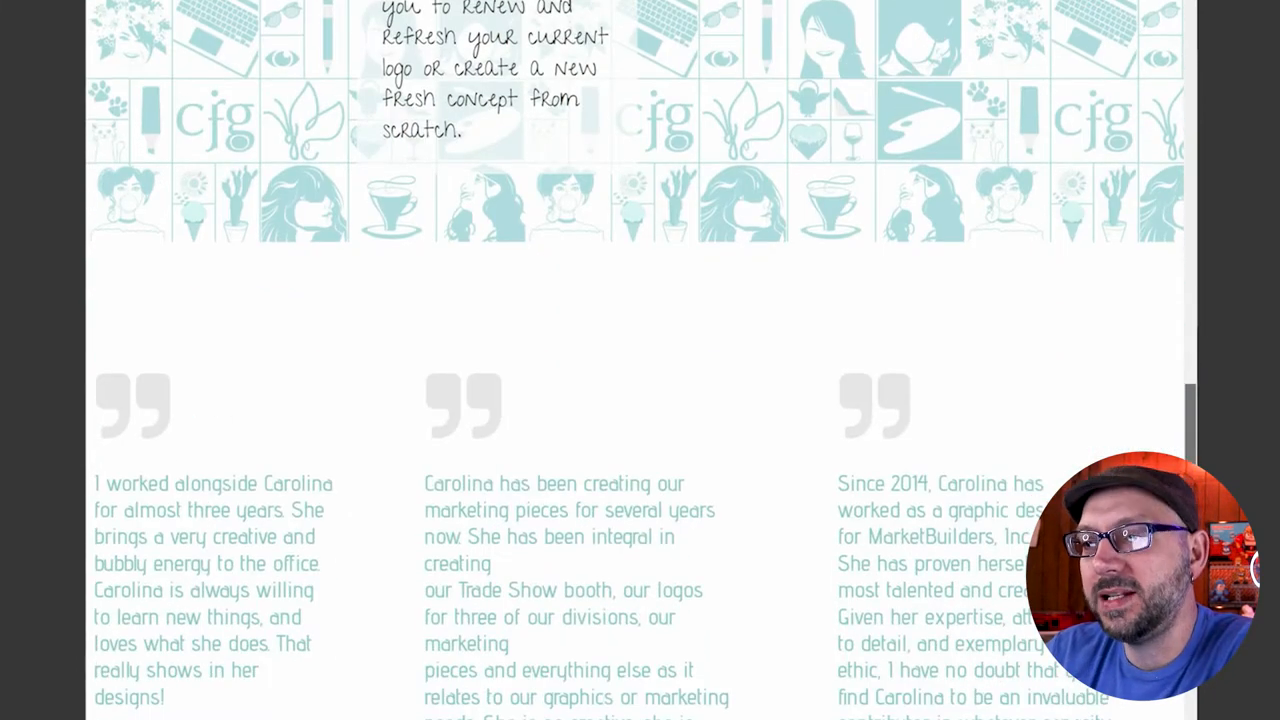
scroll("down", 3)
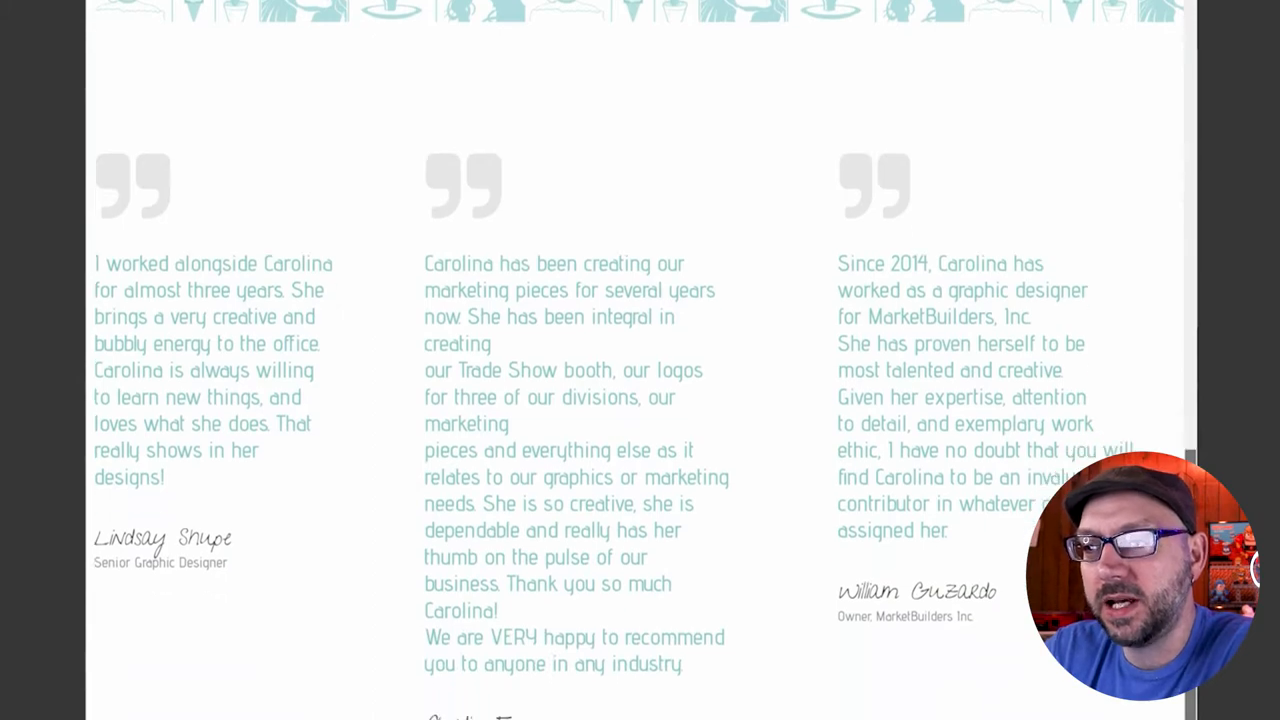
scroll("up", 3)
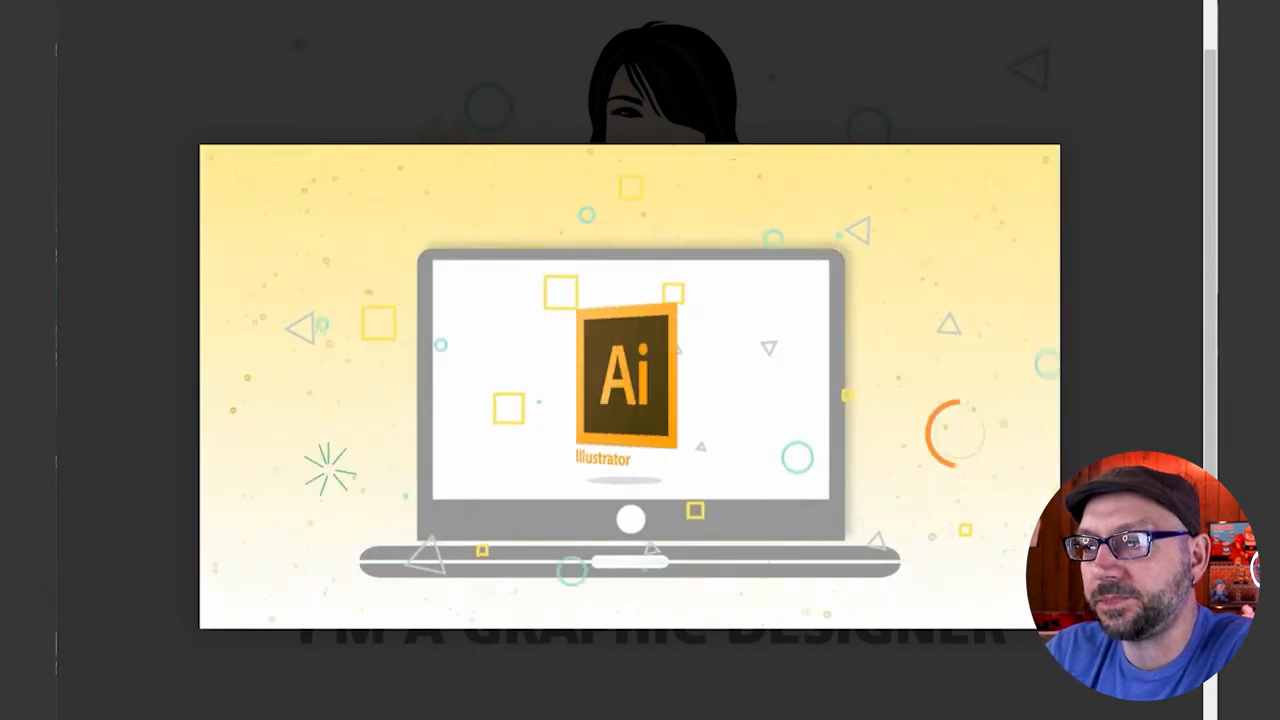
Open the Circulars category and browse its sale flyers and fall campaign style guide
scroll("down", 3)
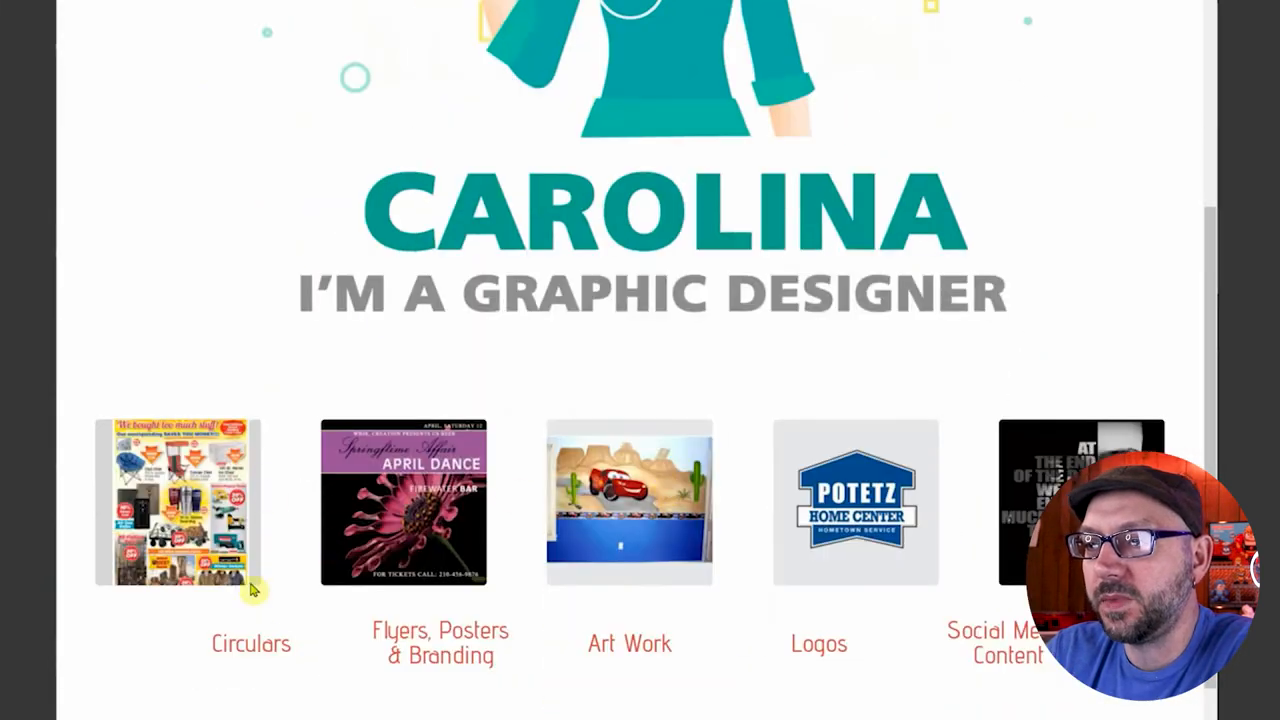
left_click(180, 502)
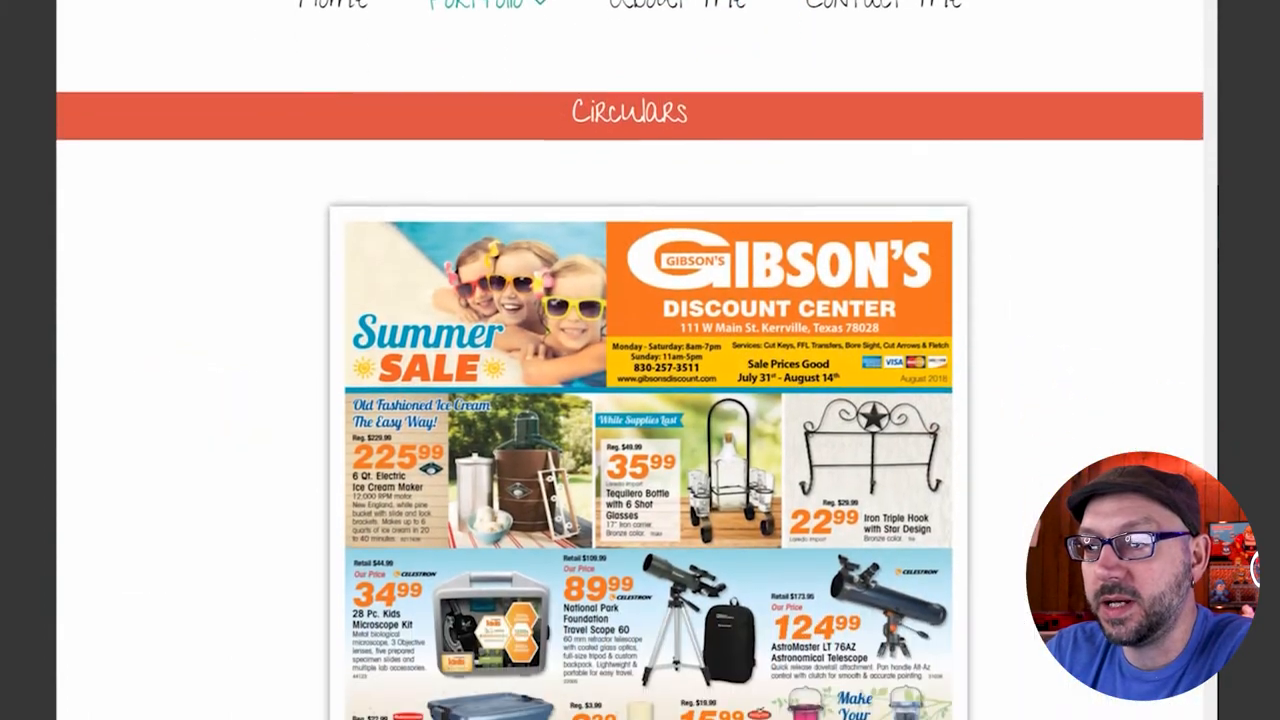
scroll("down", 3)
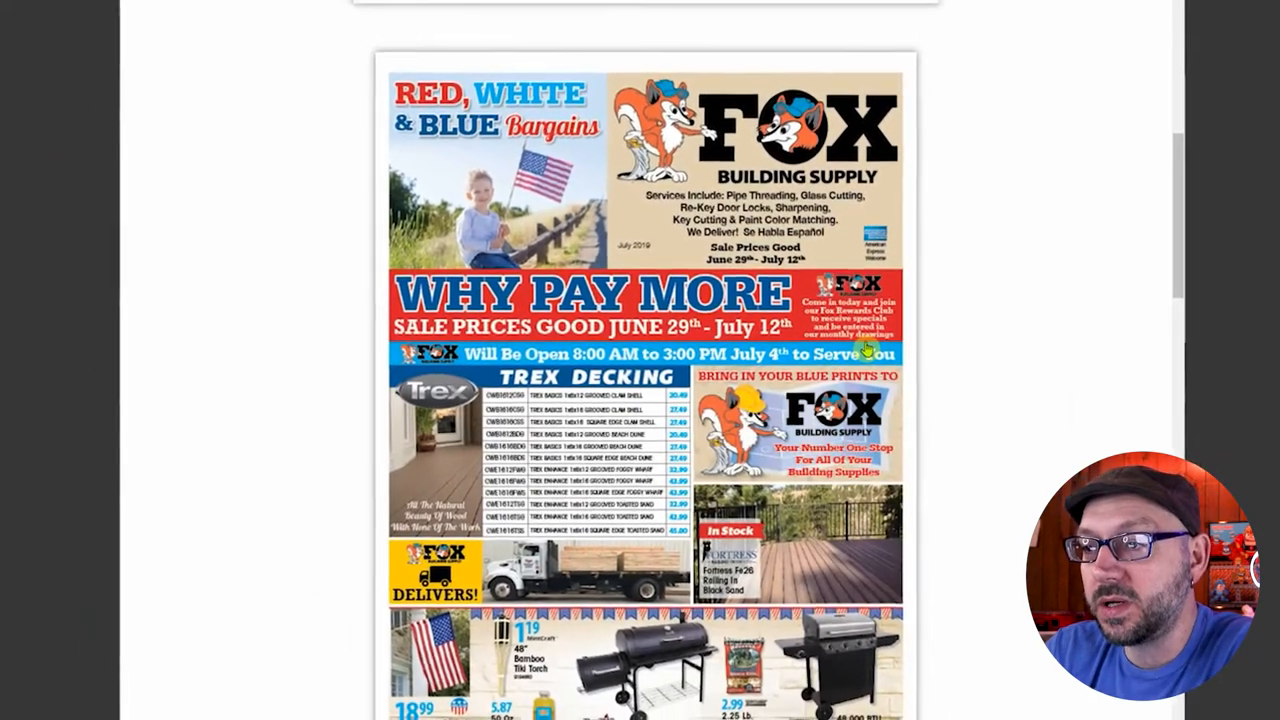
scroll("down", 3)
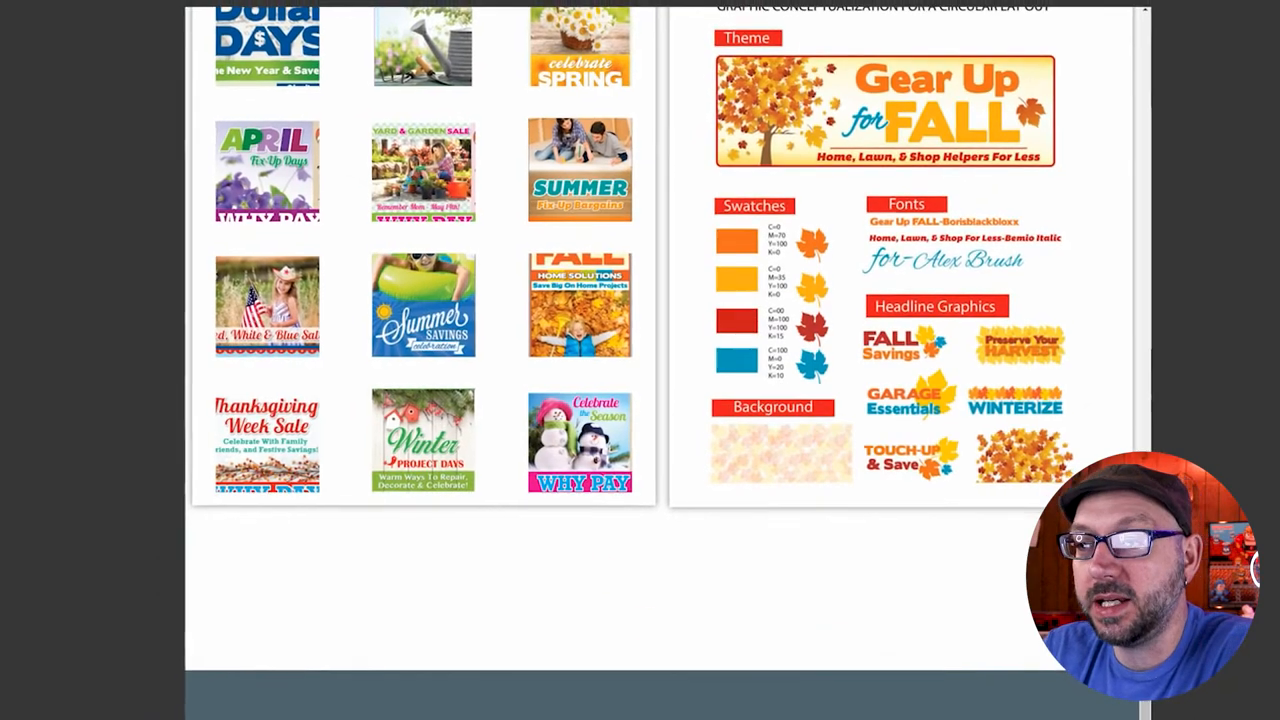
left_click(520, 88)
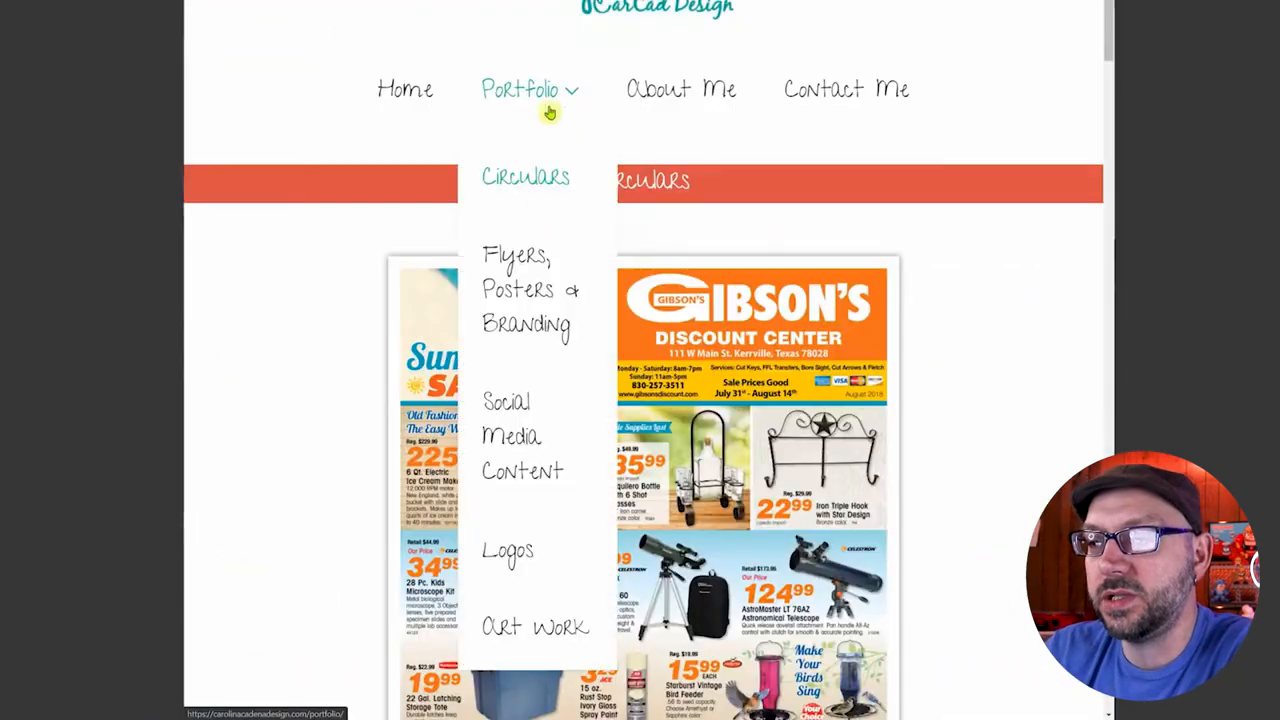
mouse_move(528, 264)
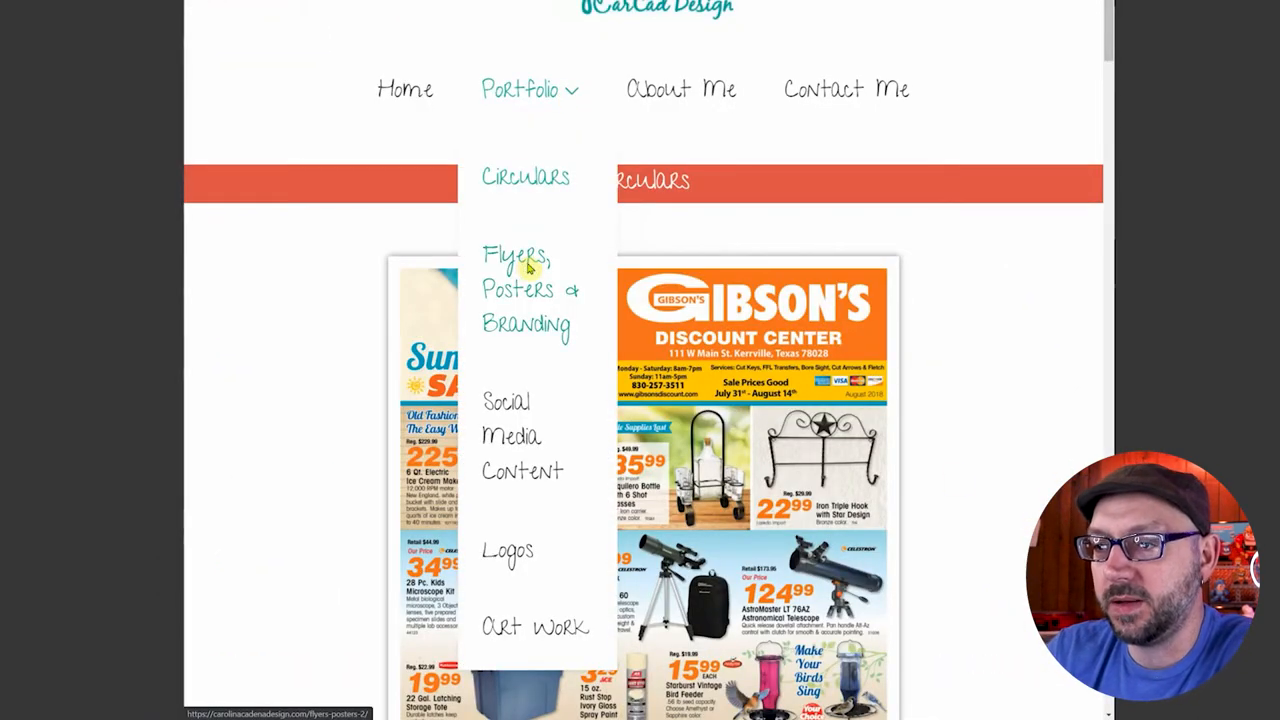
Open the Flyers, Posters & Branding category and scroll through its flyer grid
left_click(516, 256)
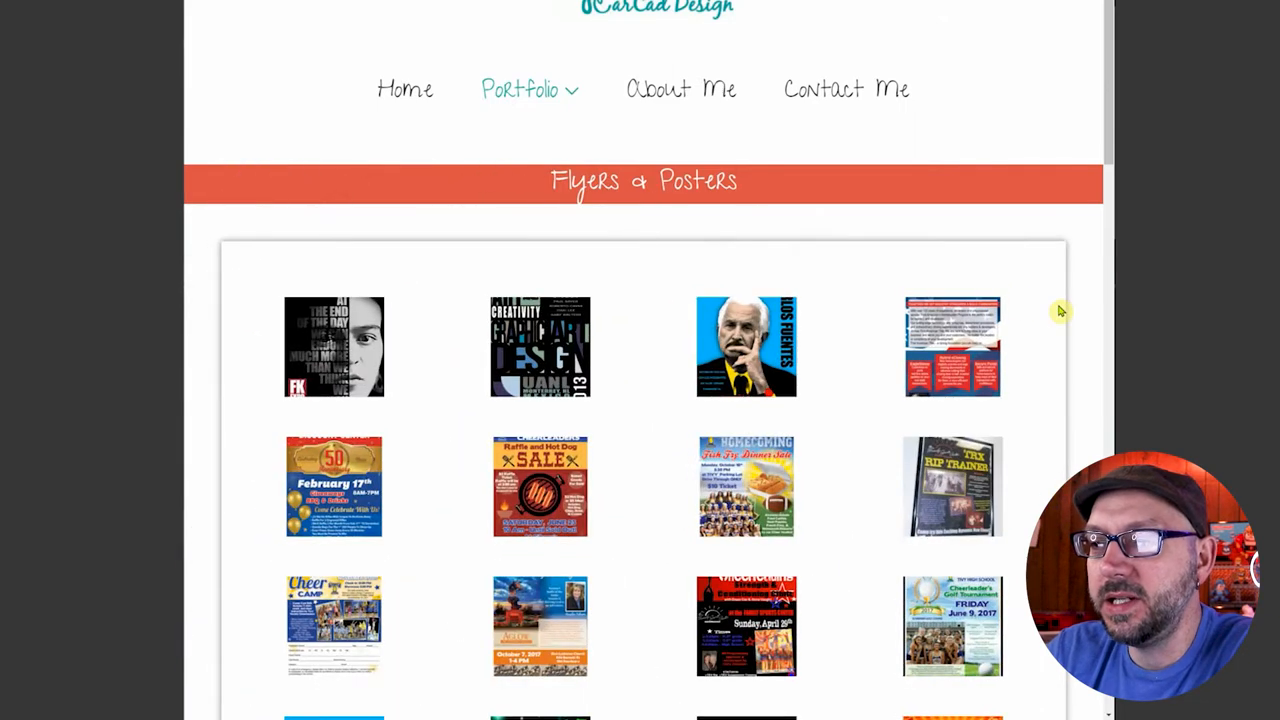
scroll("down", 3)
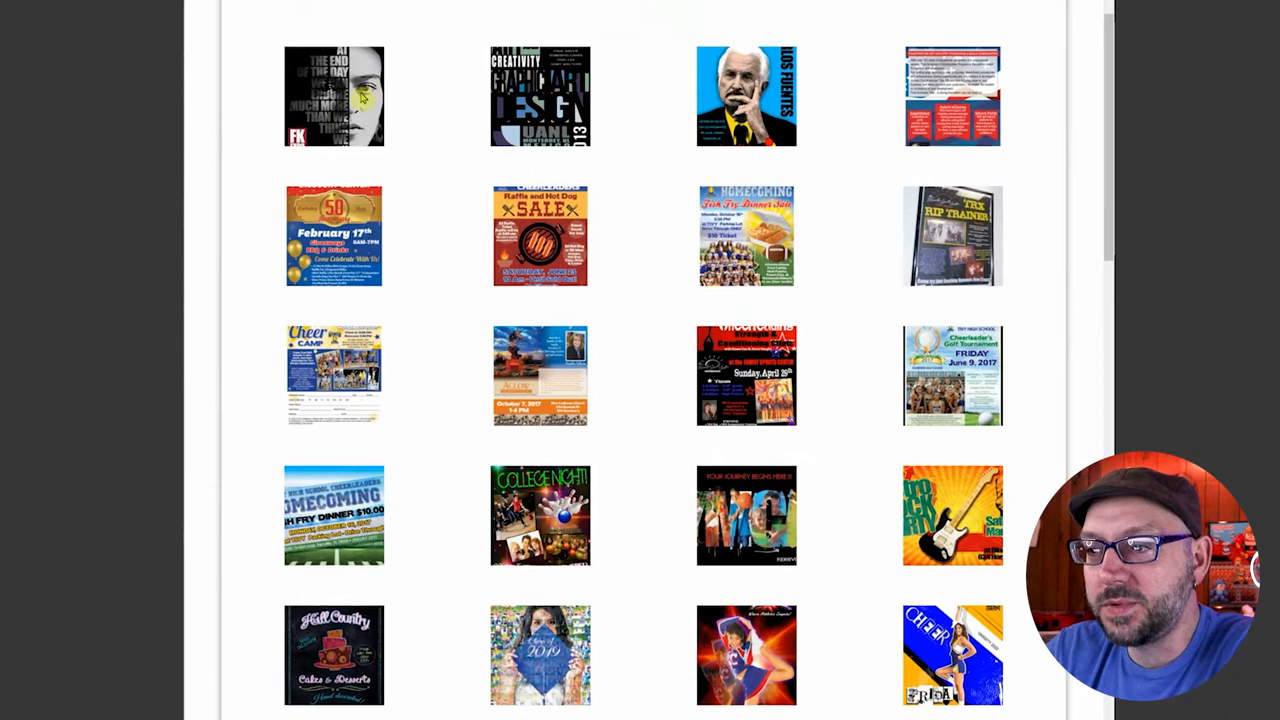
left_click(336, 96)
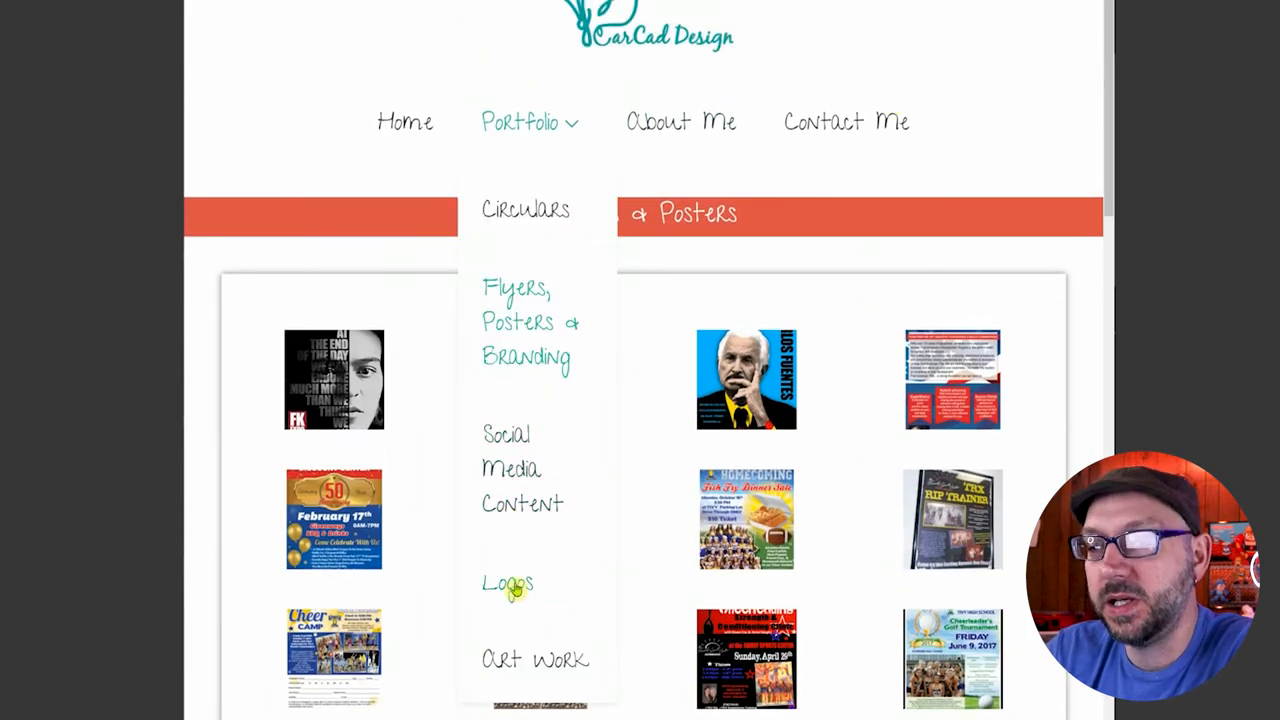
Open the Logos page and advance its logo carousel twice
left_click(506, 584)
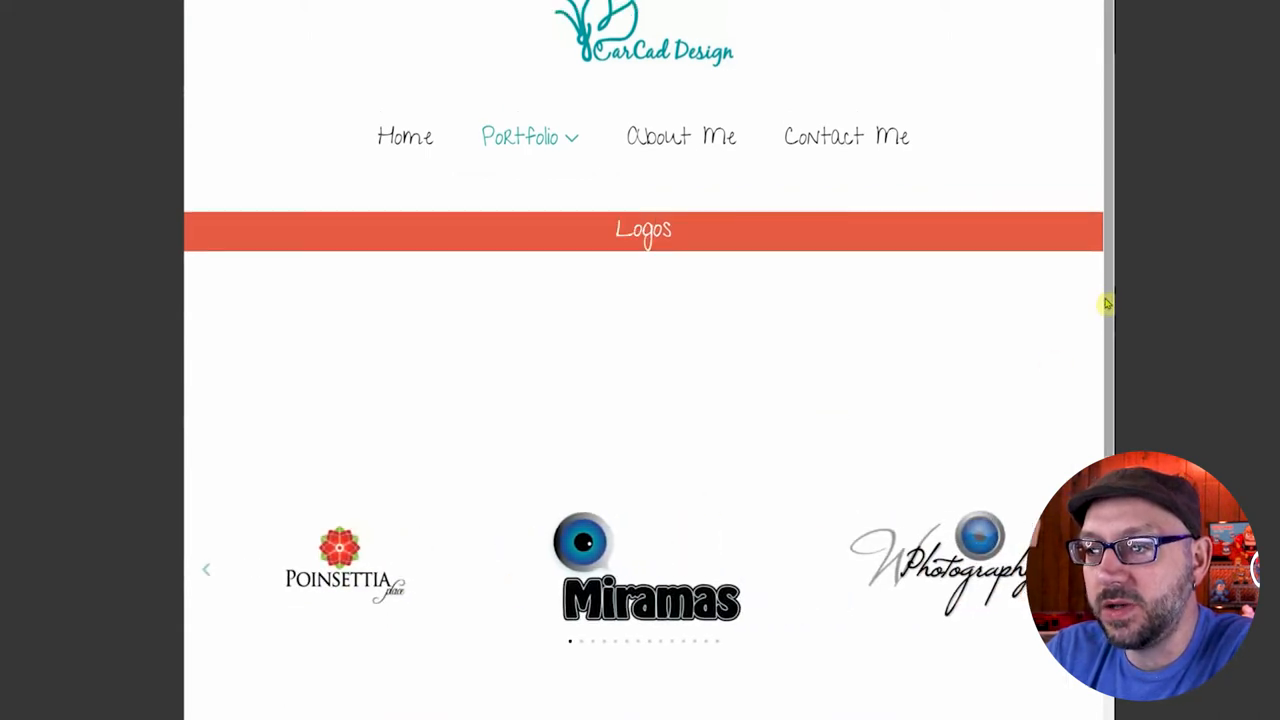
scroll("down", 3)
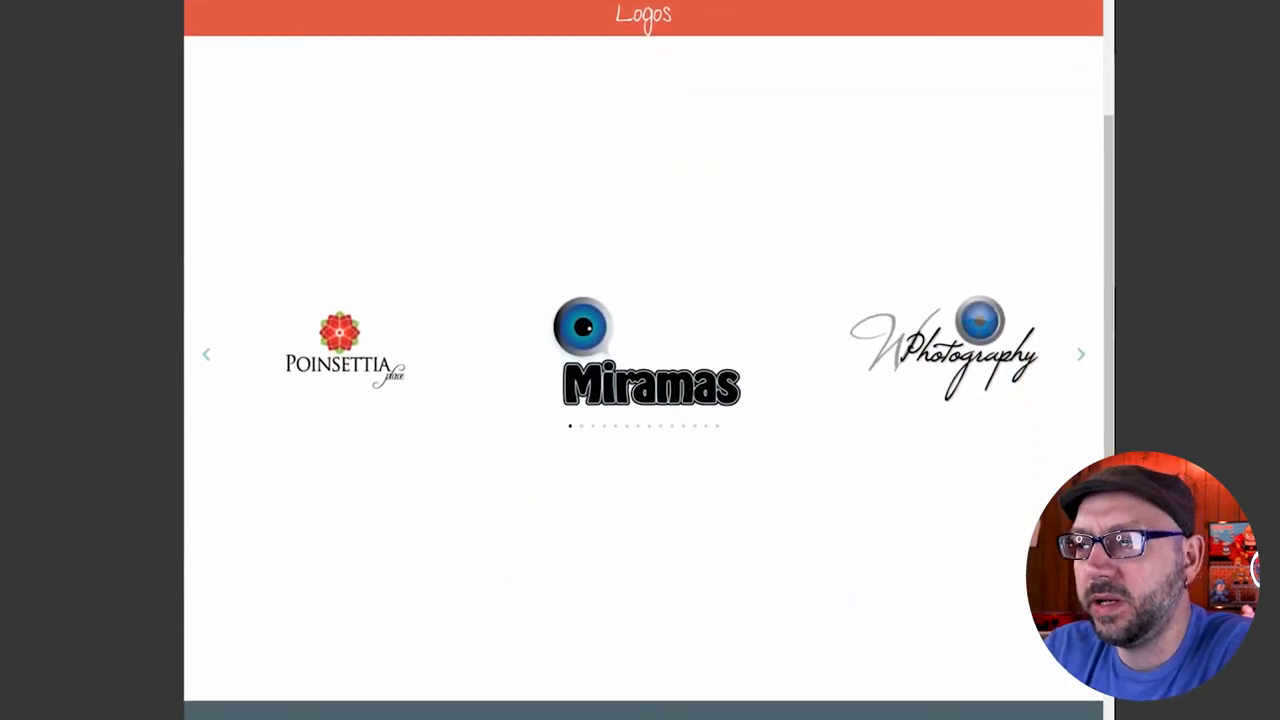
left_click(1080, 354)
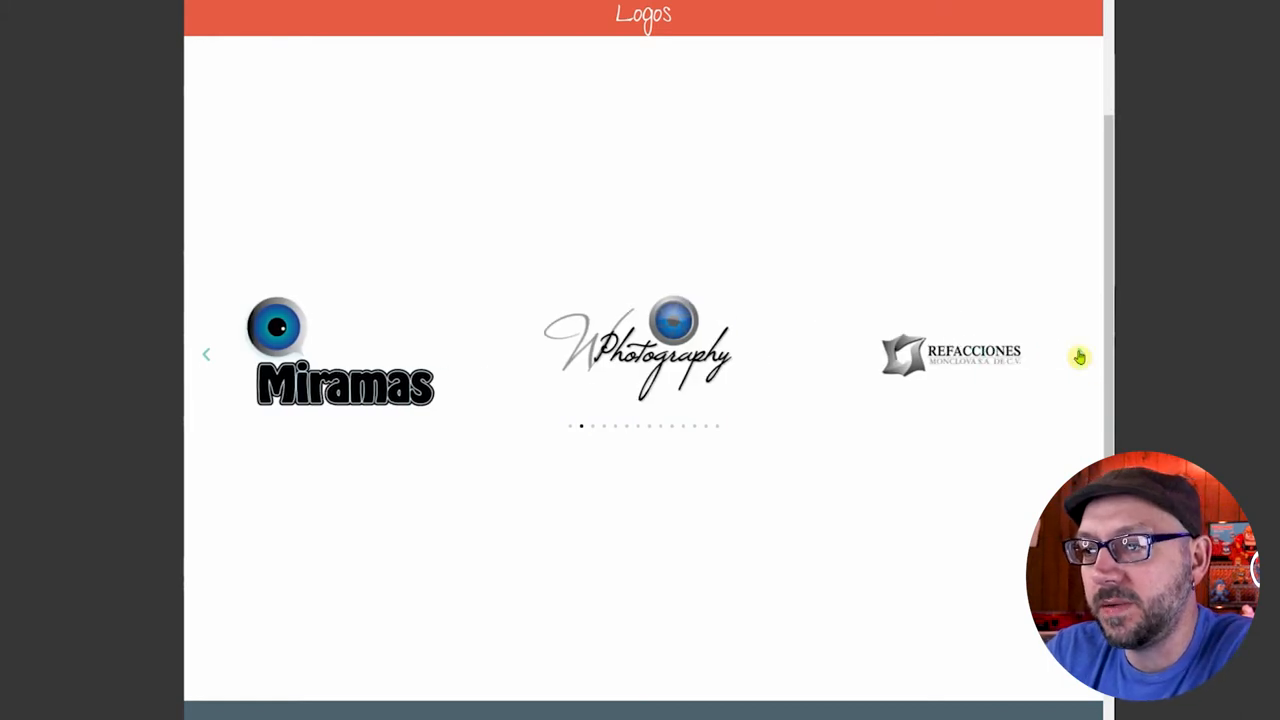
left_click(1076, 356)
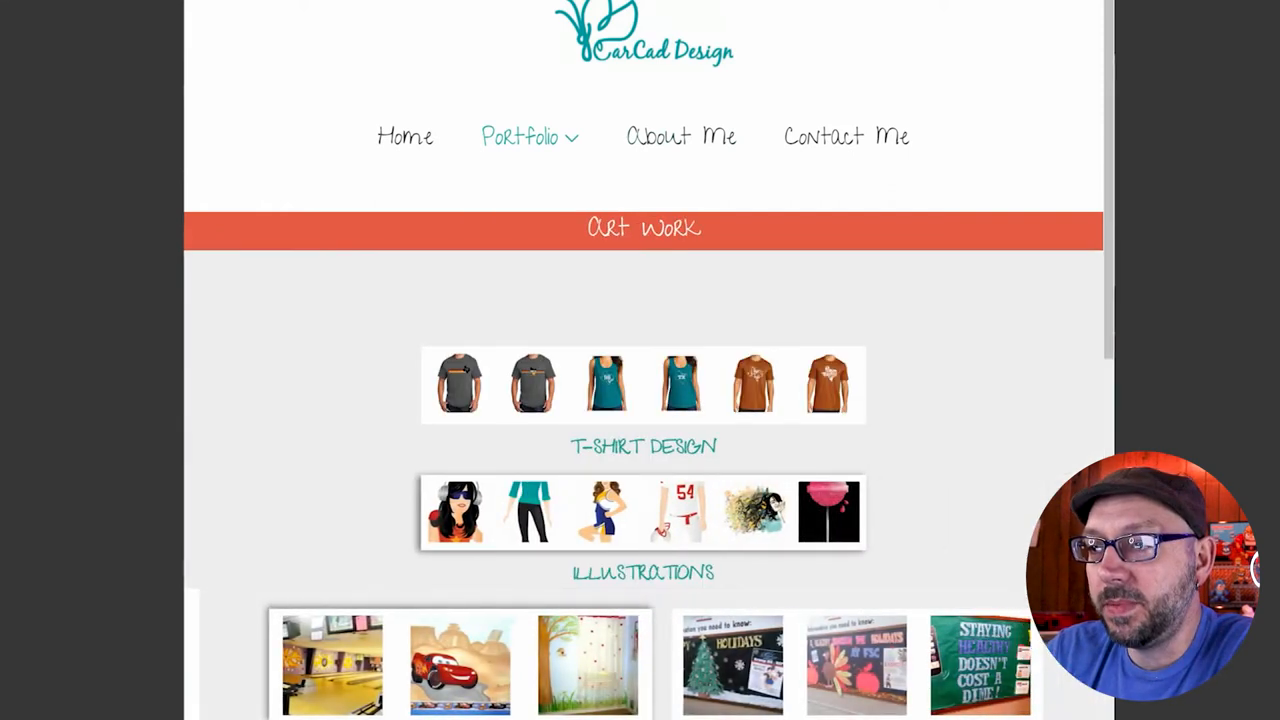
scroll("down", 3)
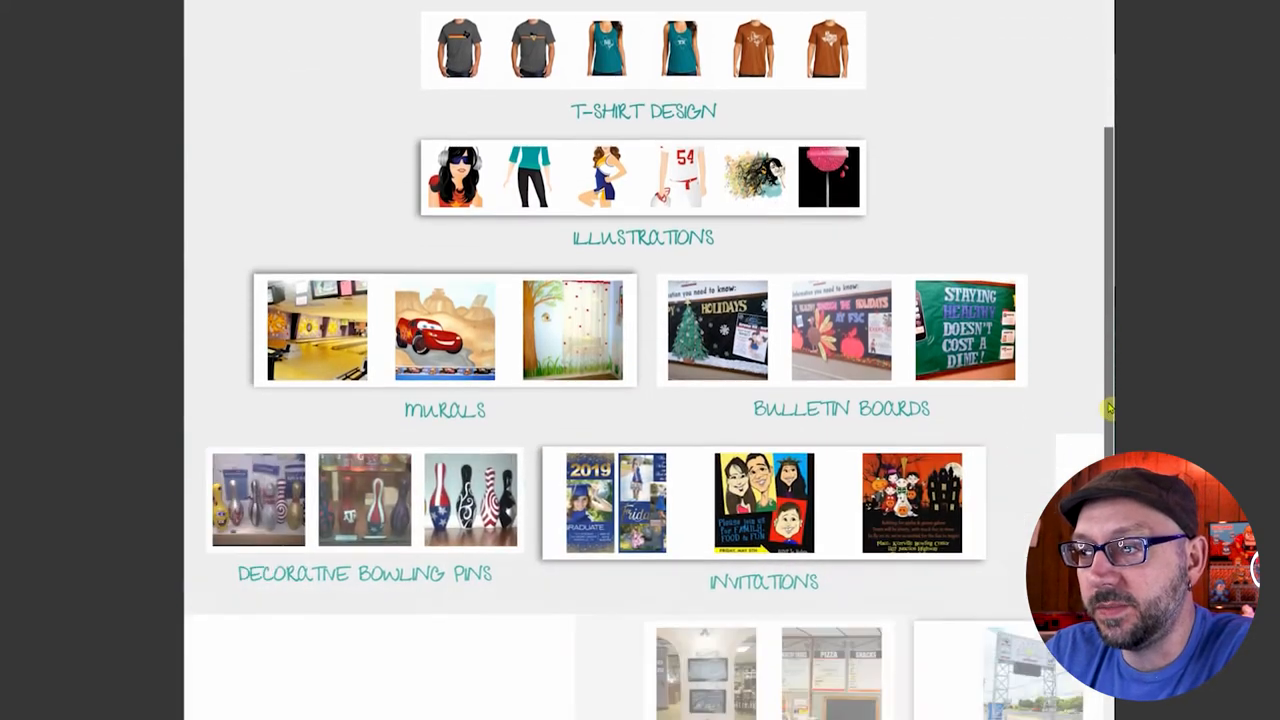
scroll("down", 3)
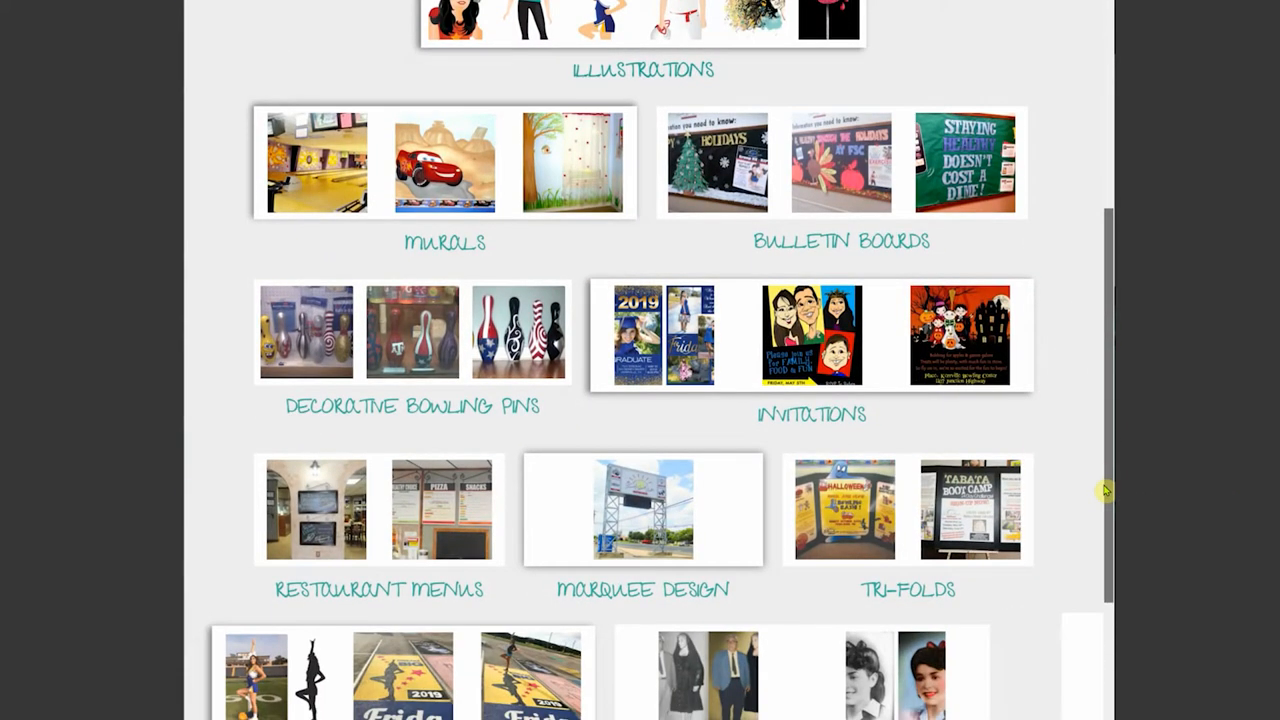
scroll("down", 3)
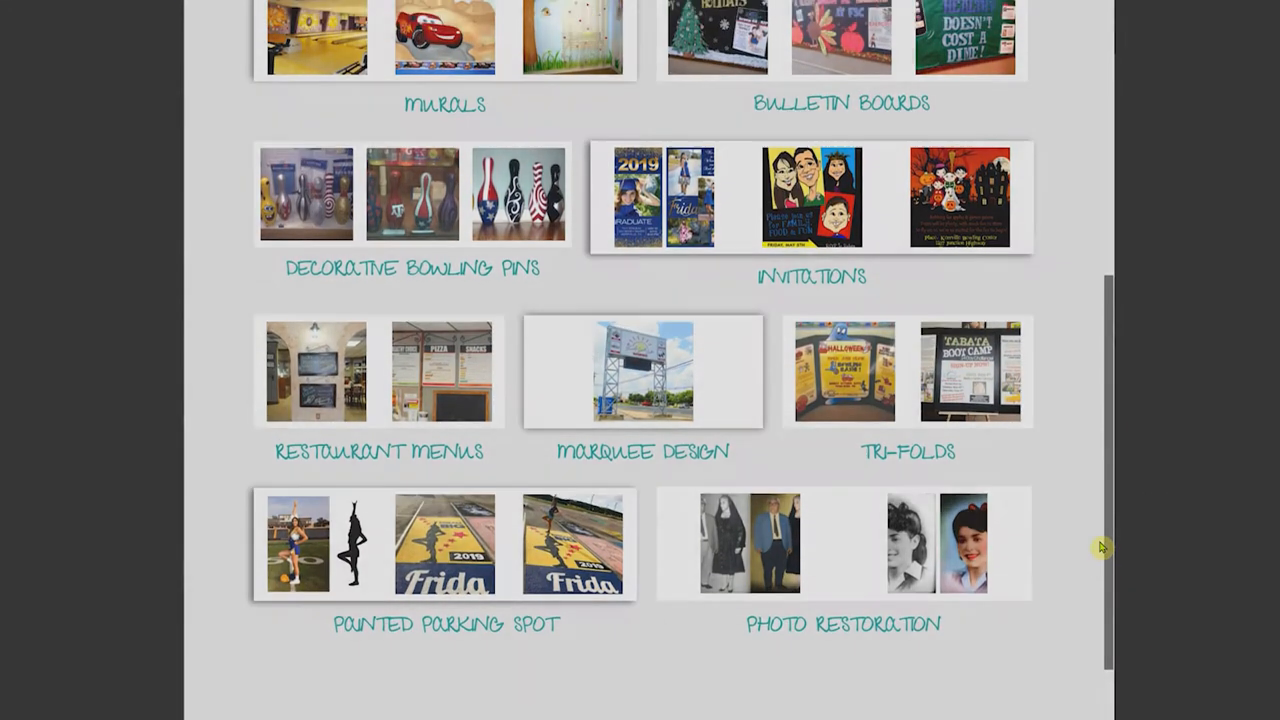
scroll("up", 3)
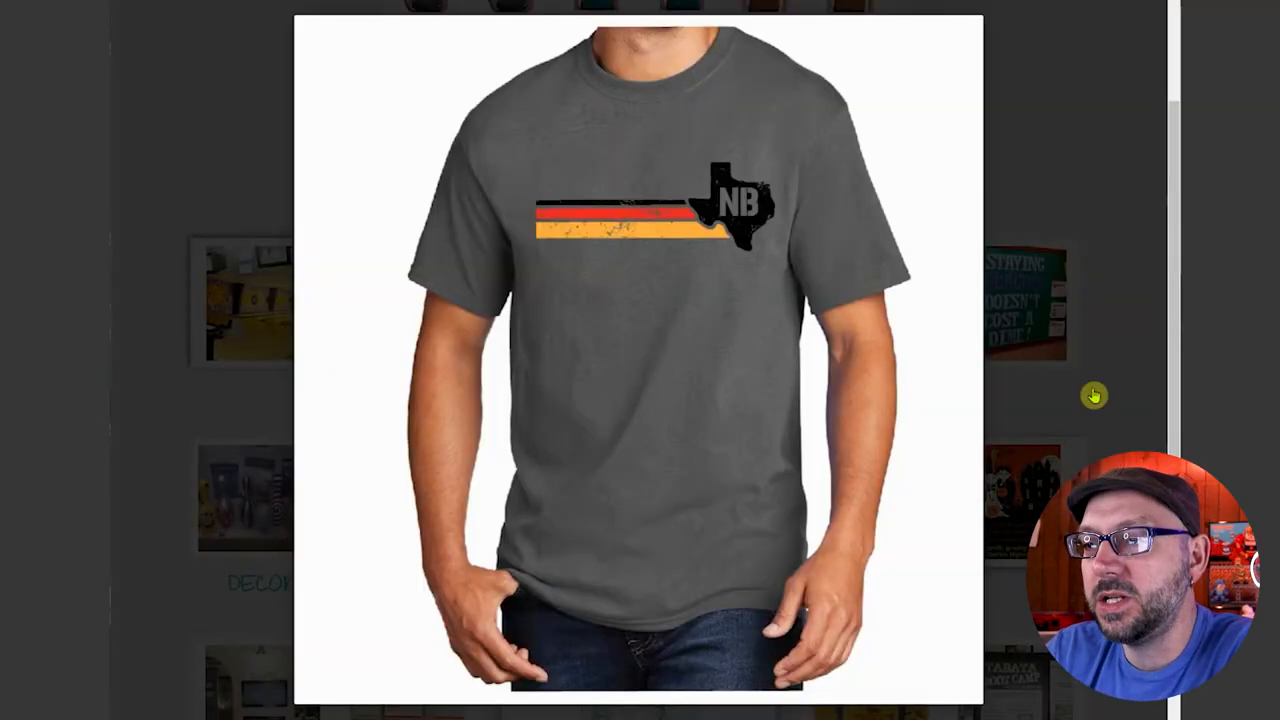
scroll("down", 3)
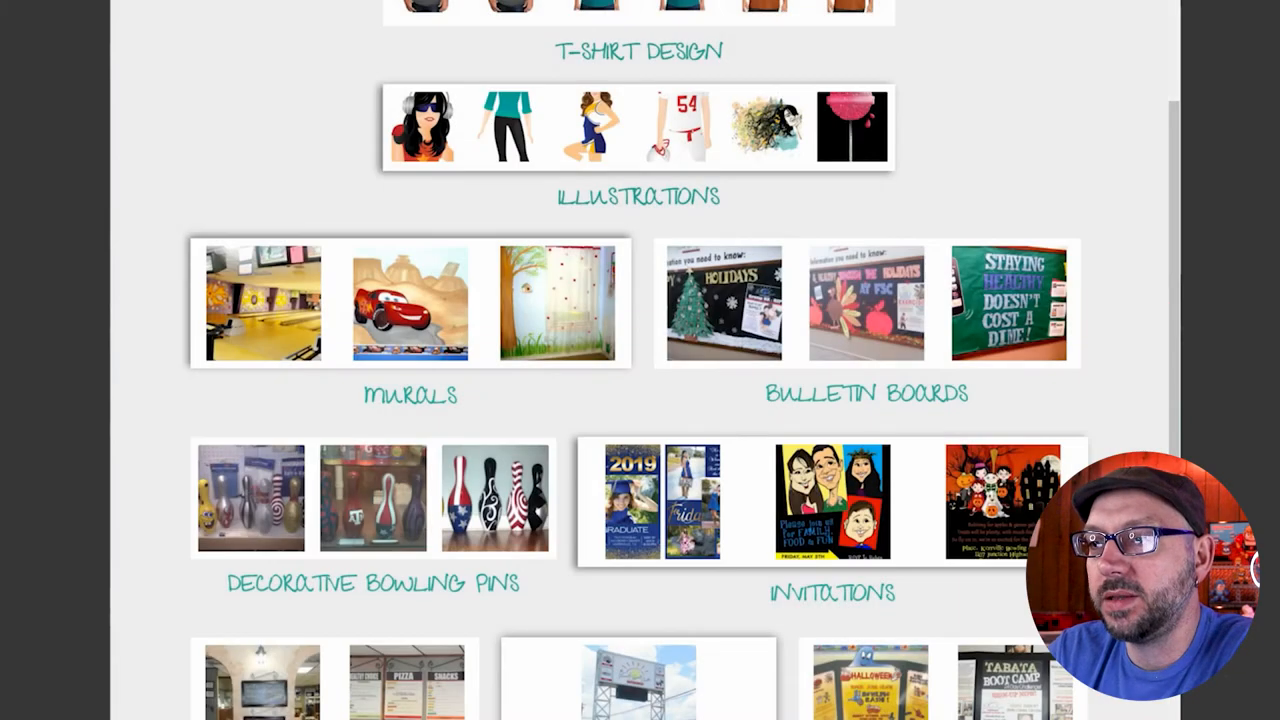
scroll("up", 3)
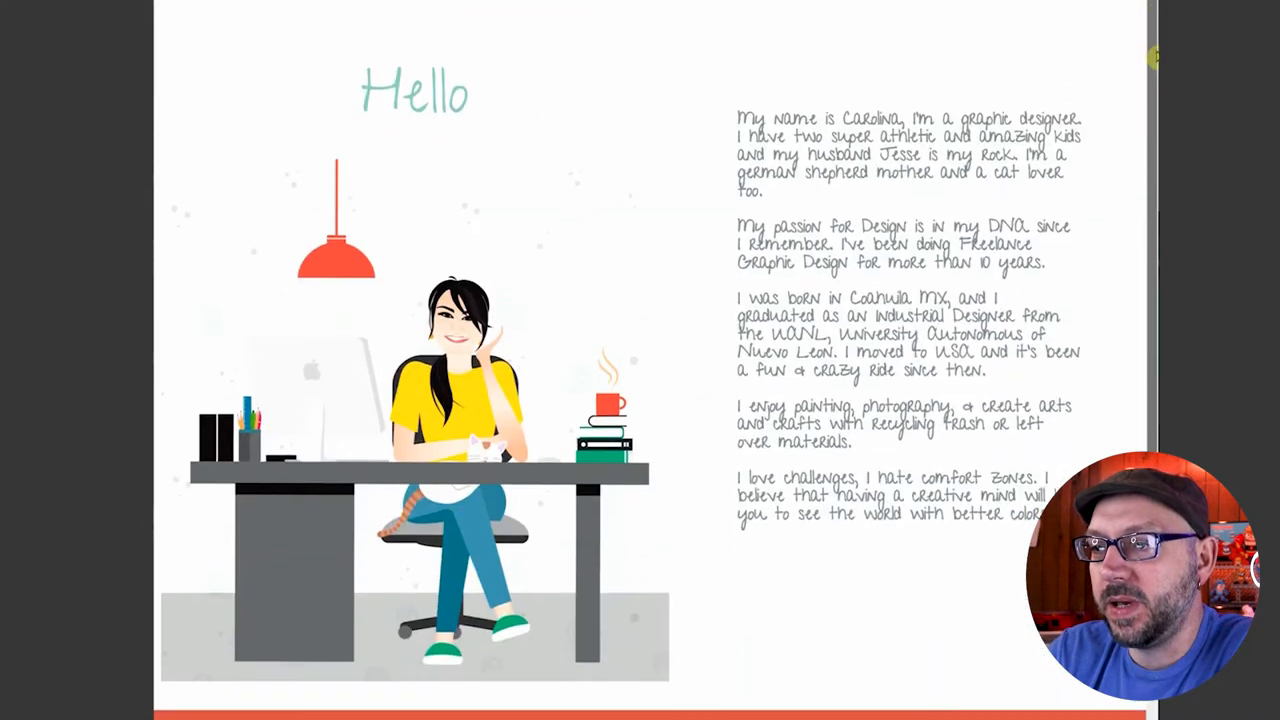
Read the About Me page, then open Contact Me and scroll to the e-mail and phone card
scroll("down", 3)
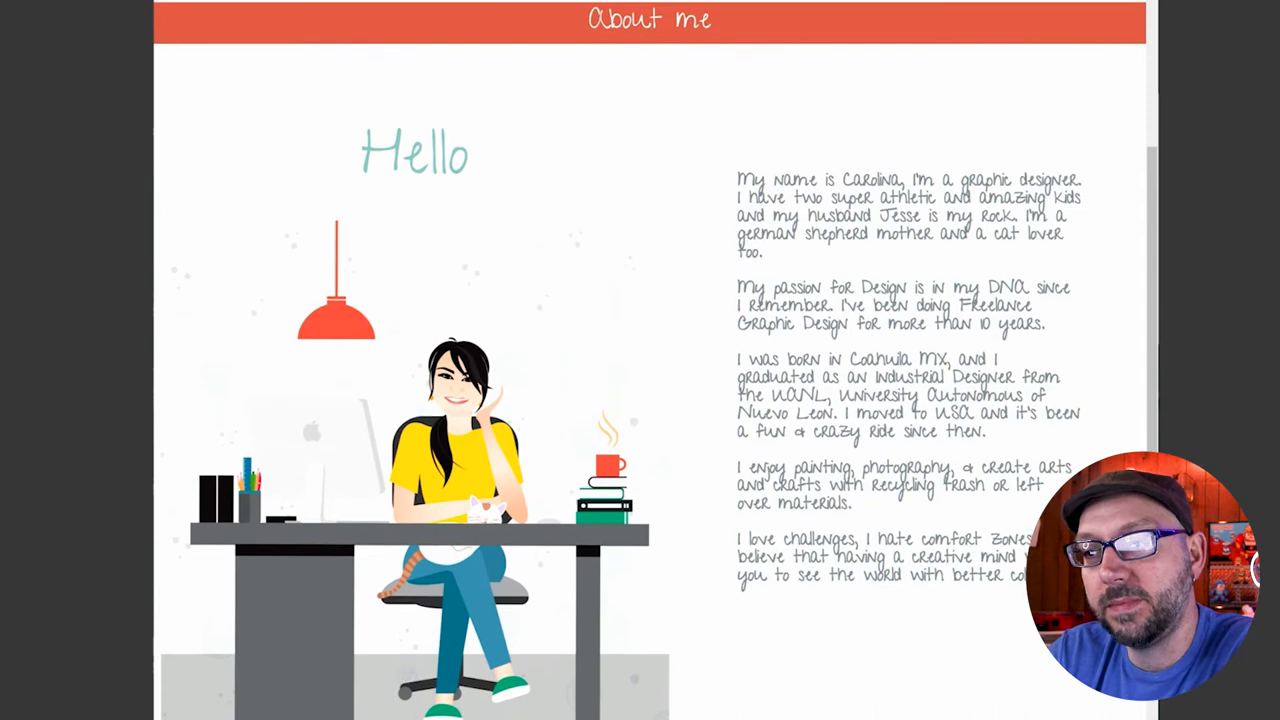
scroll("up", 3)
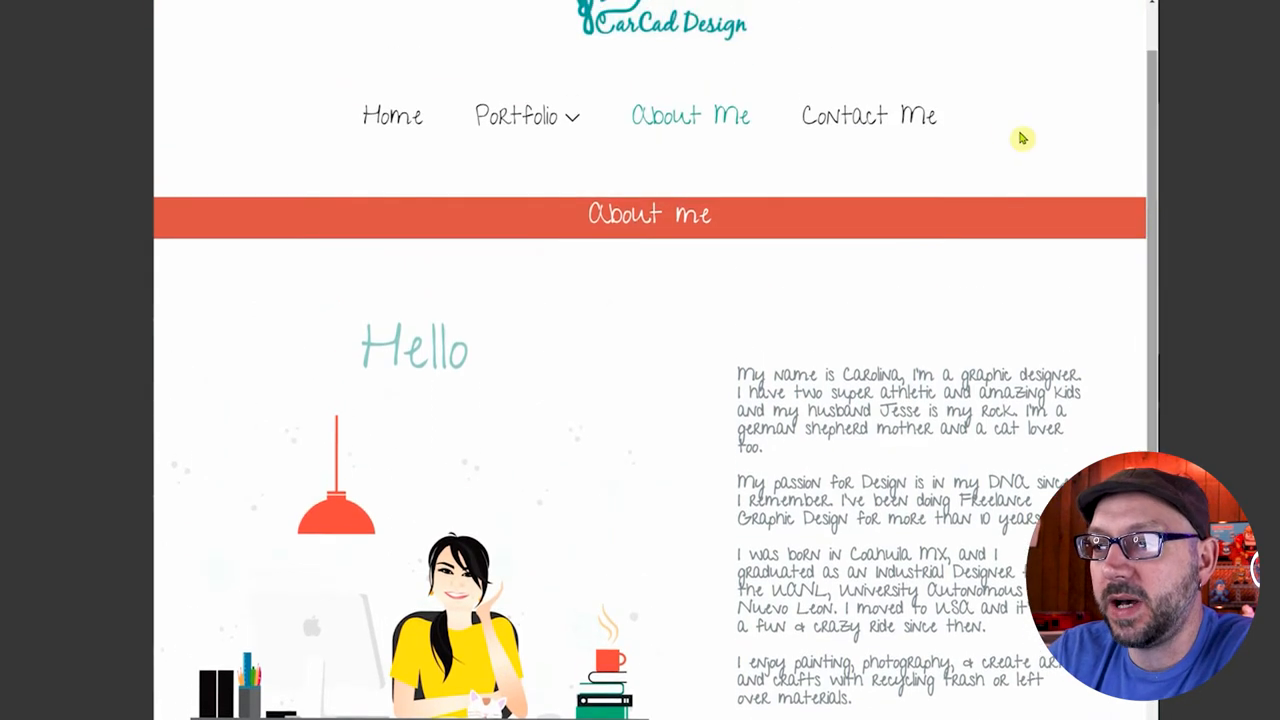
left_click(868, 114)
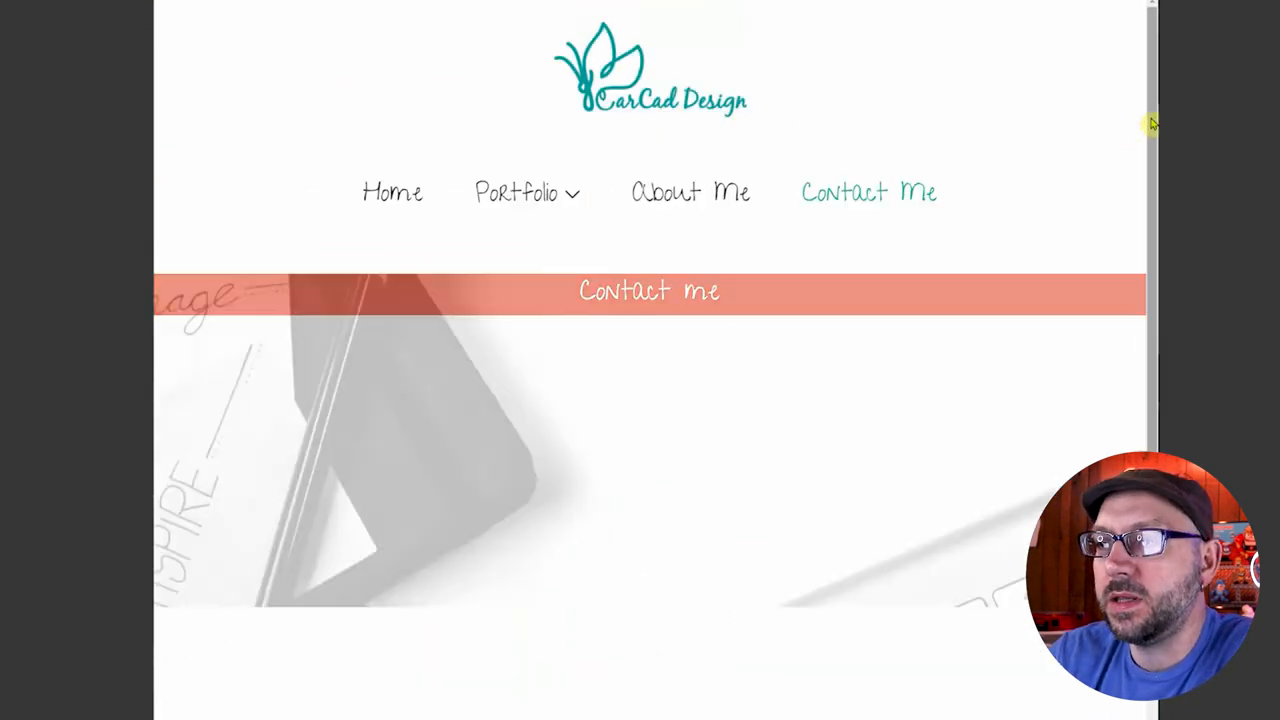
scroll("down", 3)
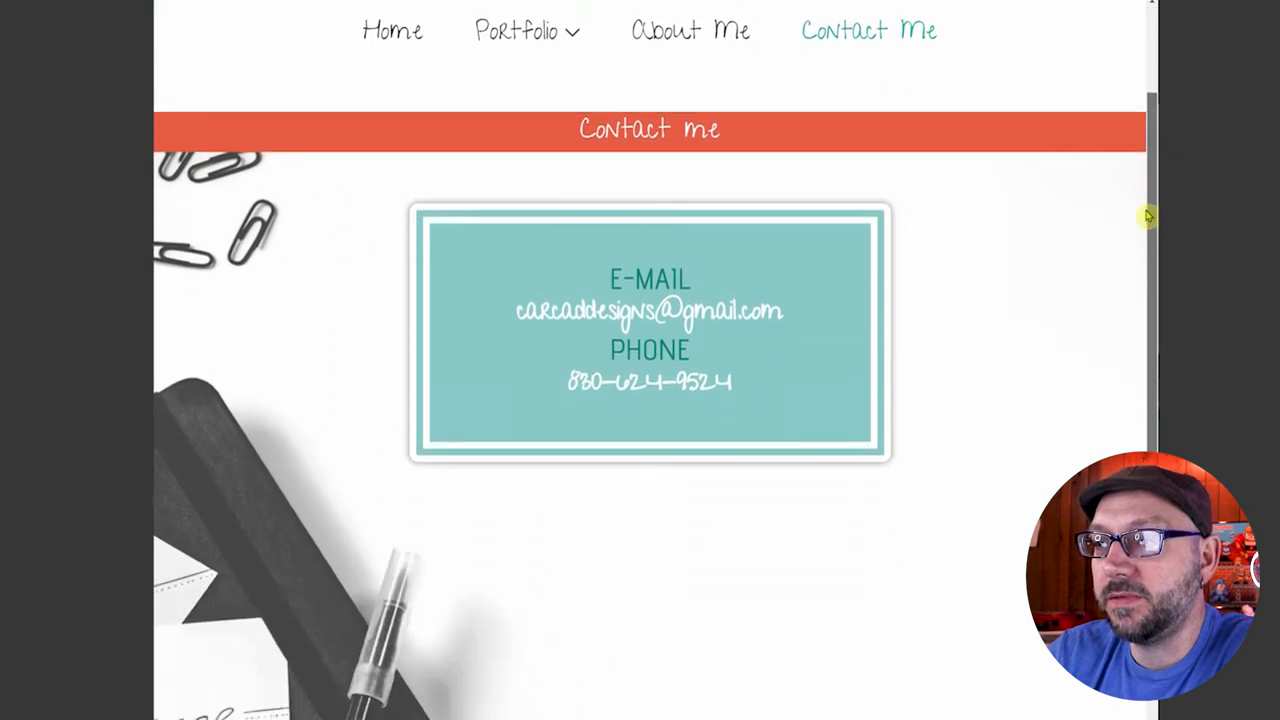
scroll("down", 3)
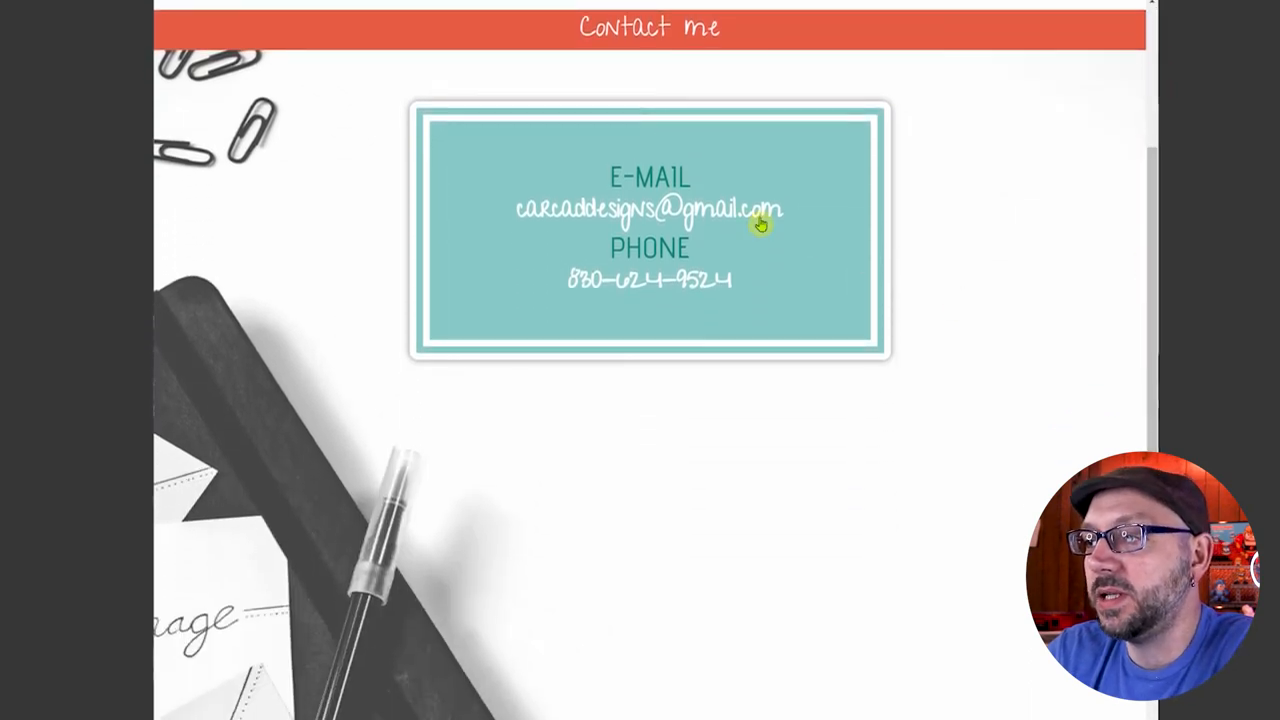
mouse_move(728, 284)
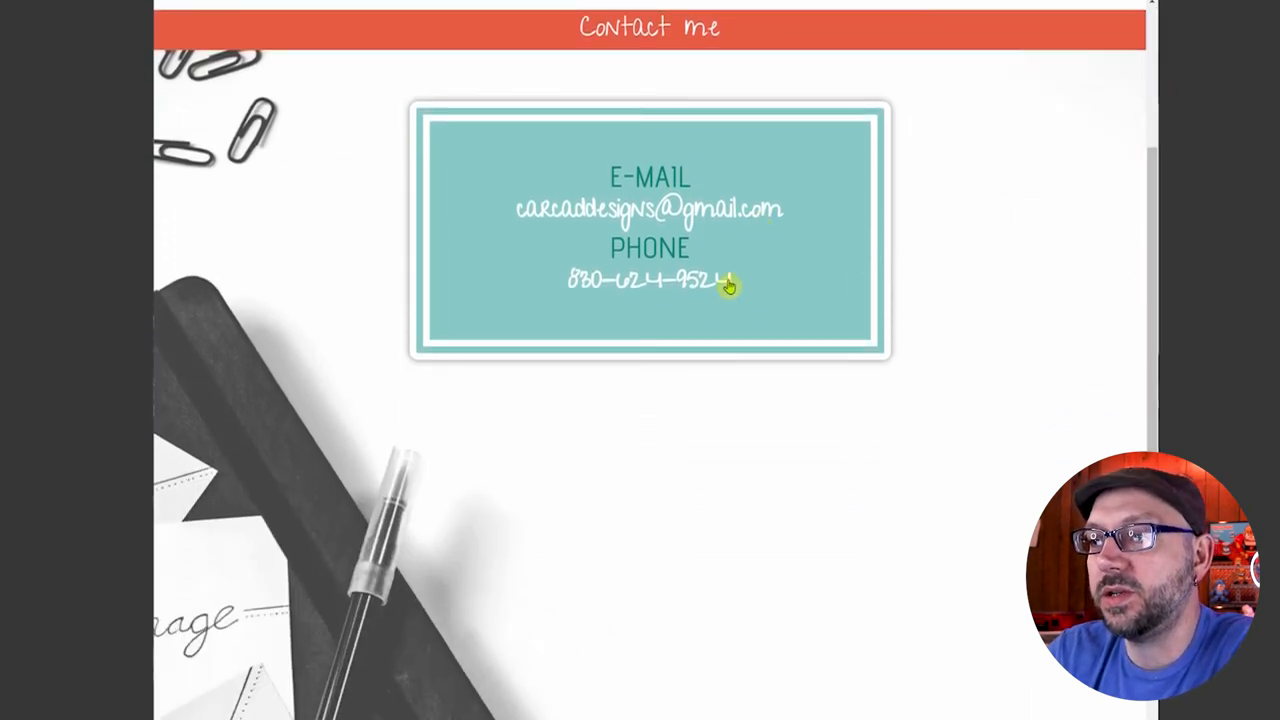